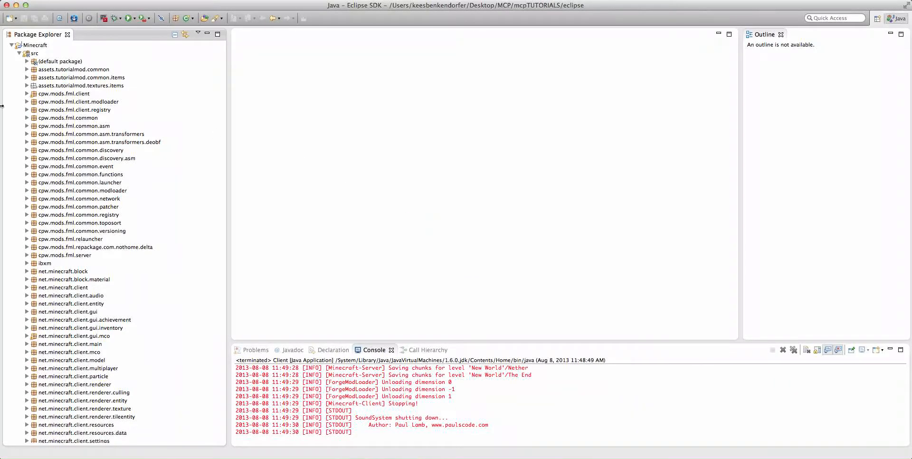
# Expand assets.tutorialmod.common and bring Tutorial.java up in the editor.
pyautogui.click(27, 69)
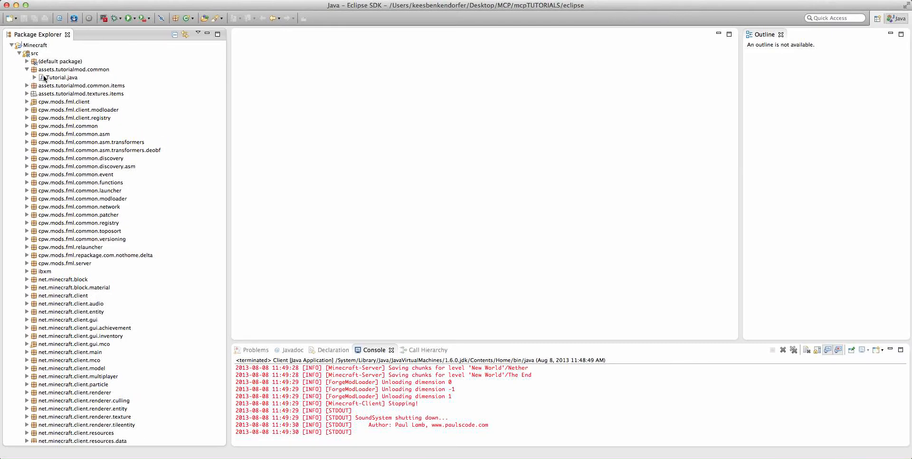
pyautogui.doubleClick(62, 77)
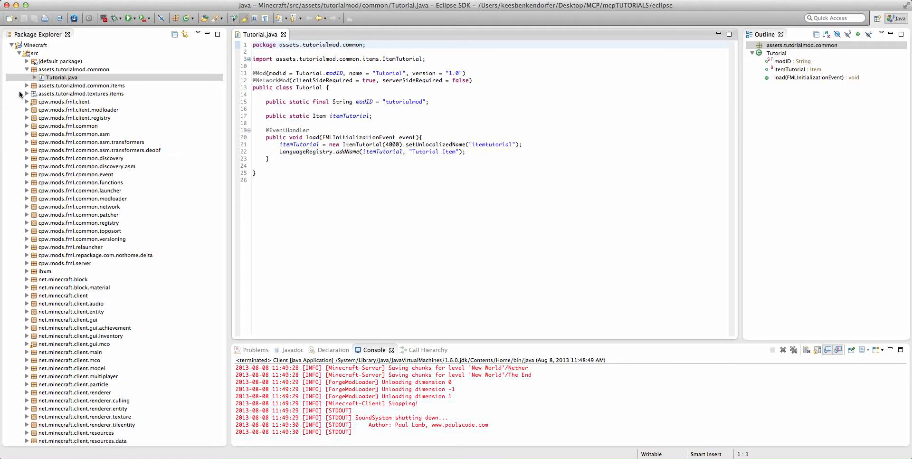
# Browse to Desktop > MCP and open item.itemtutorial.png in its preview window.
pyautogui.click(27, 94)
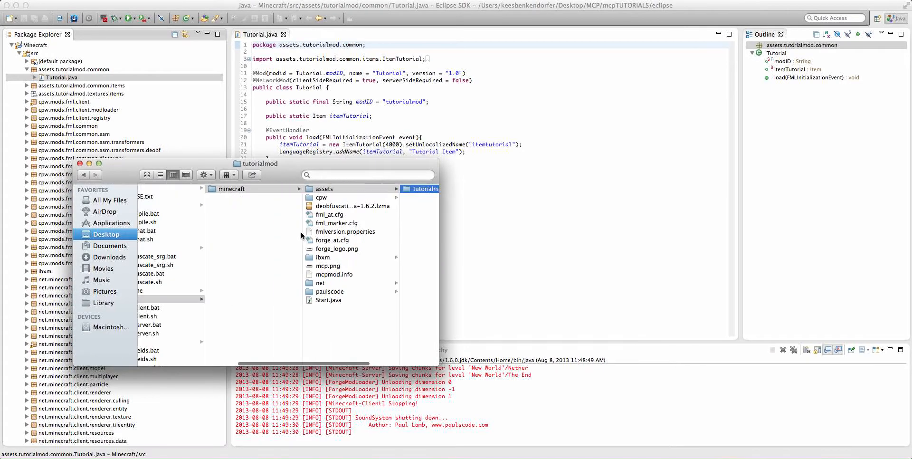
pyautogui.click(179, 248)
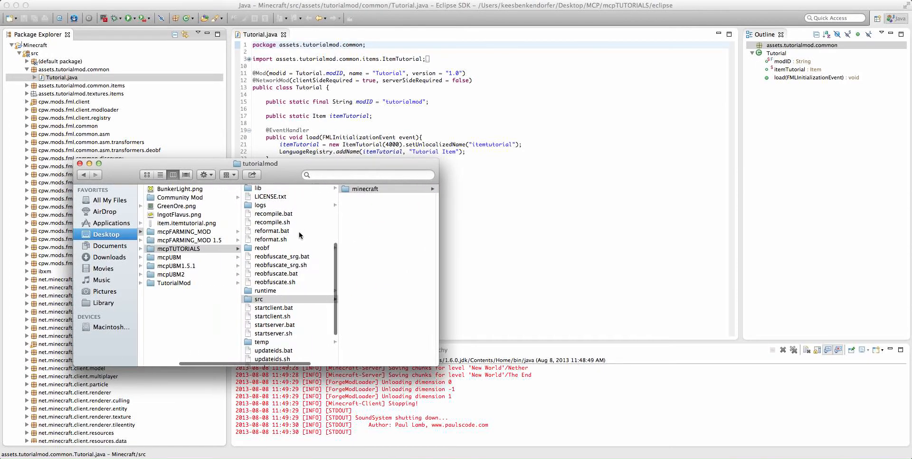
pyautogui.click(188, 222)
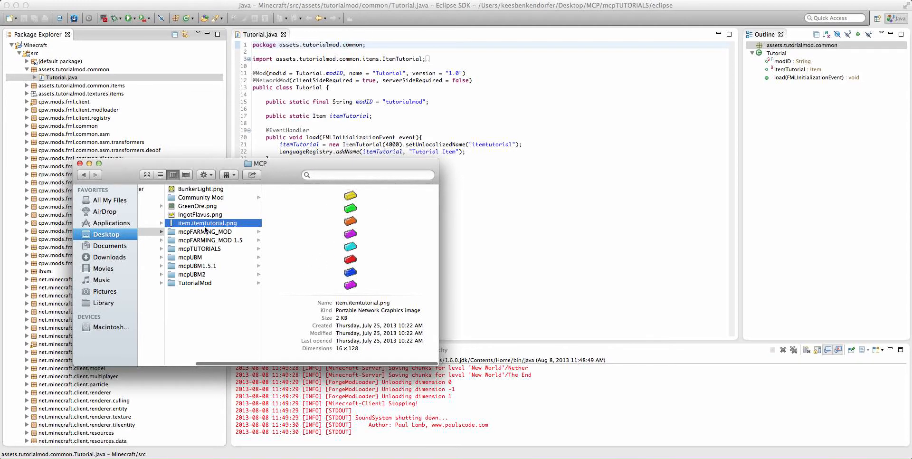
pyautogui.doubleClick(207, 222)
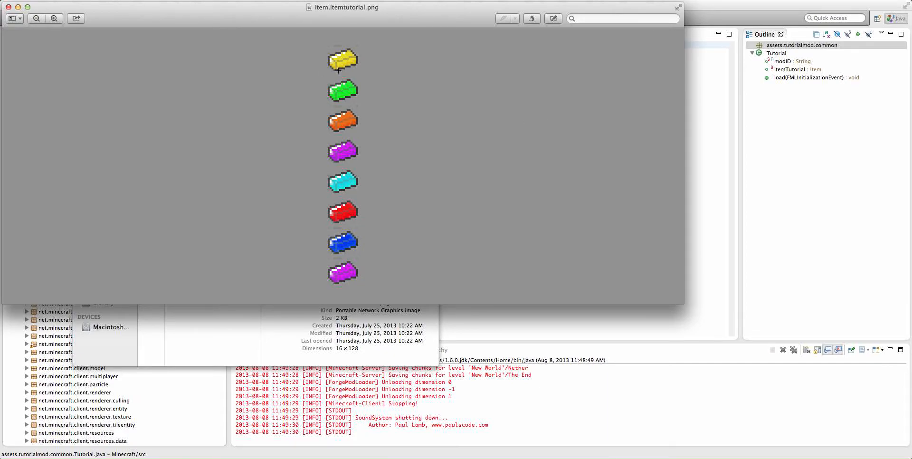
pyautogui.moveTo(367, 59)
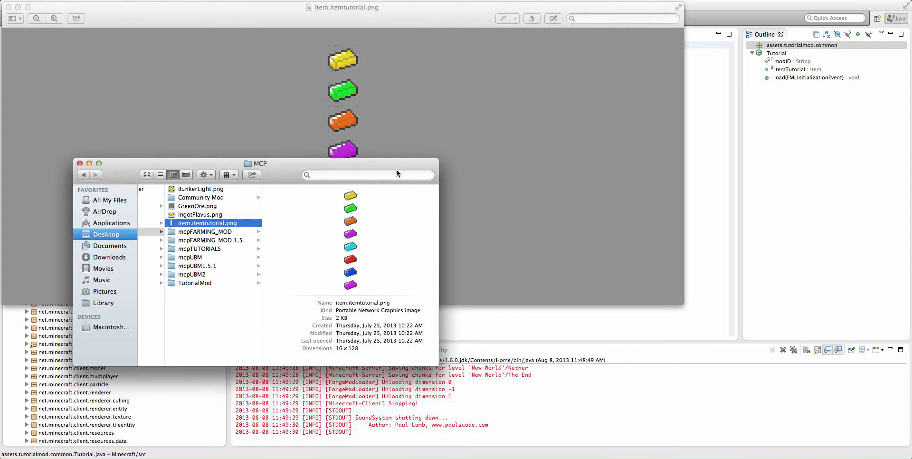
pyautogui.moveTo(349, 174)
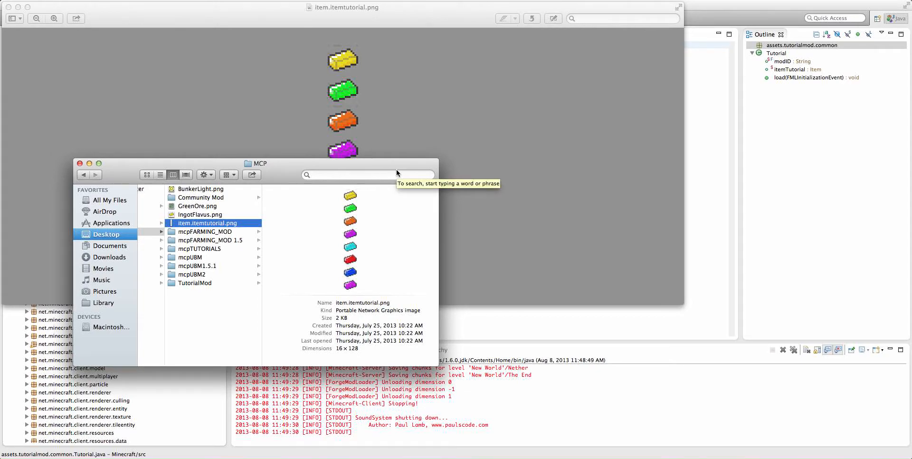
pyautogui.moveTo(434, 129)
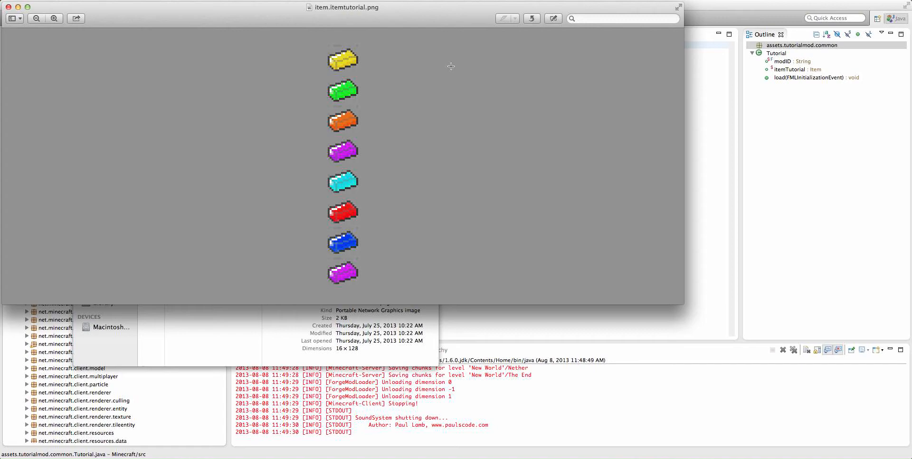
pyautogui.moveTo(330, 45)
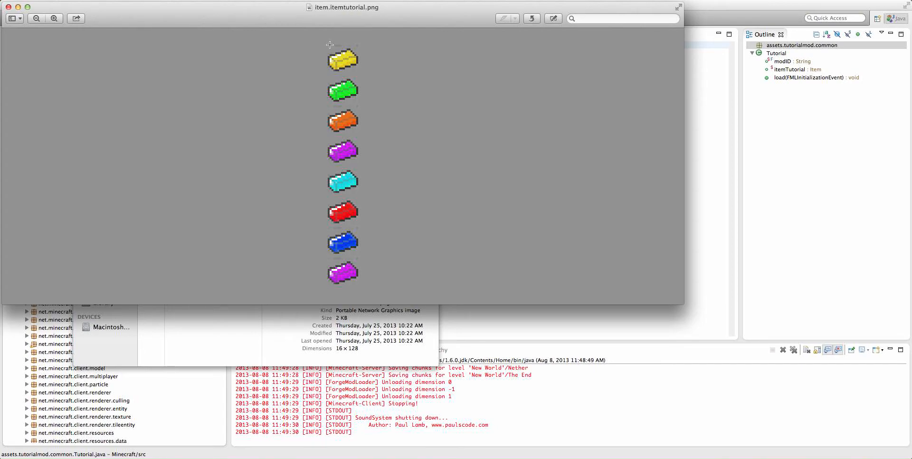
pyautogui.moveTo(340, 43)
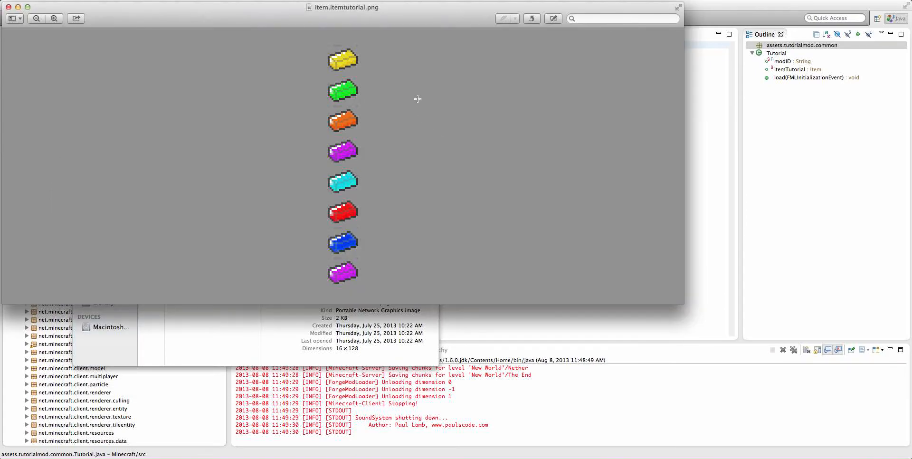
pyautogui.moveTo(323, 44)
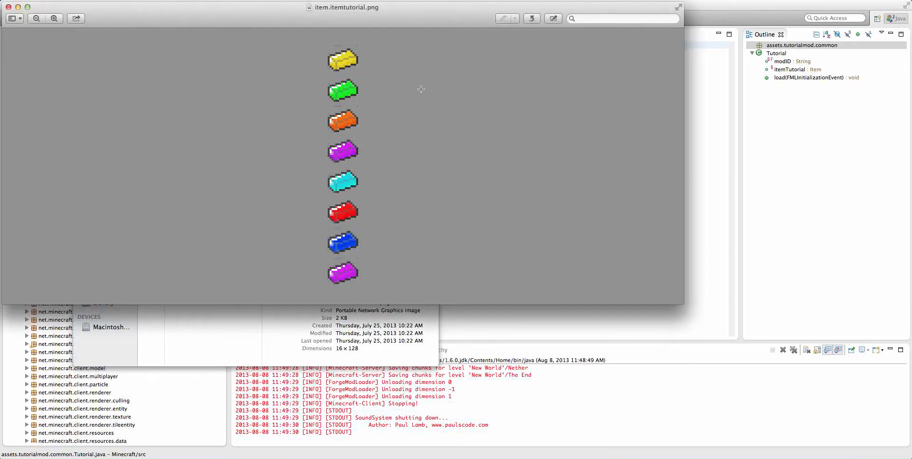
pyautogui.moveTo(355, 216)
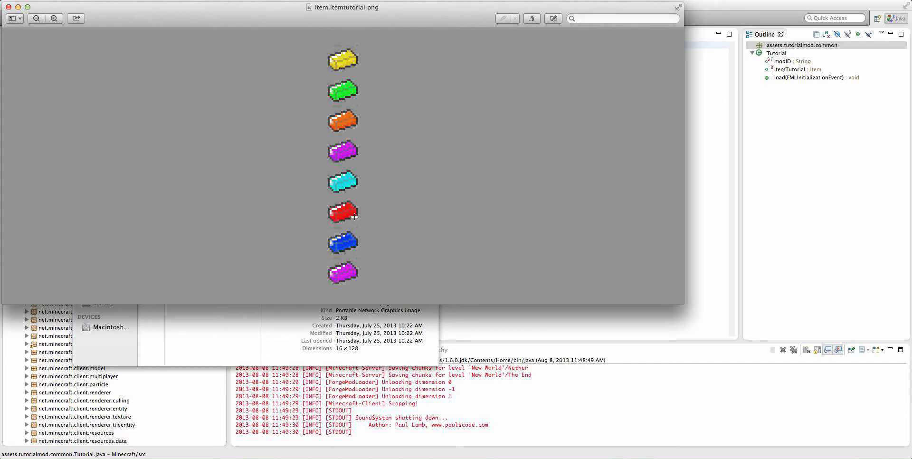
pyautogui.moveTo(398, 216)
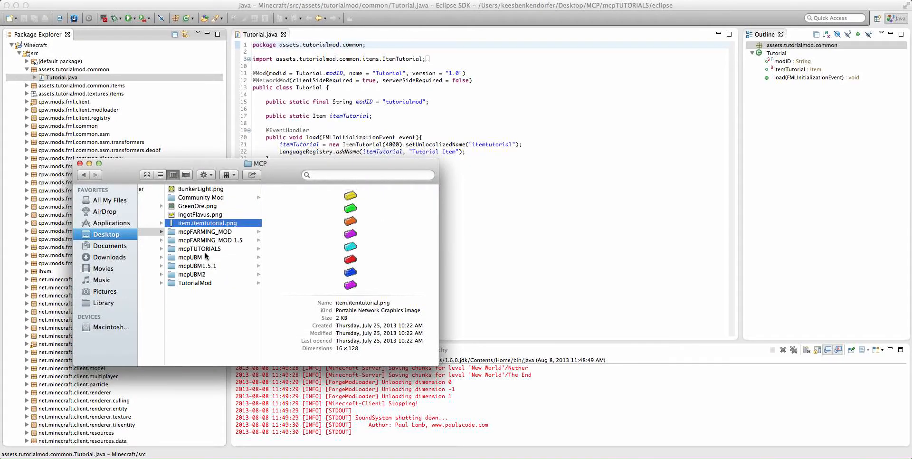
# Navigate mcpTUTORIALS > src > minecraft > assets > tutorialmod toward the items texture folder.
pyautogui.click(199, 248)
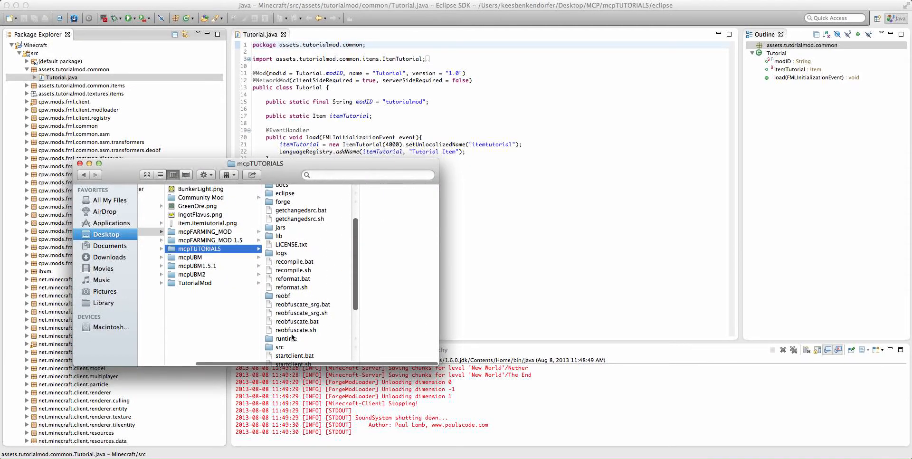
pyautogui.click(280, 347)
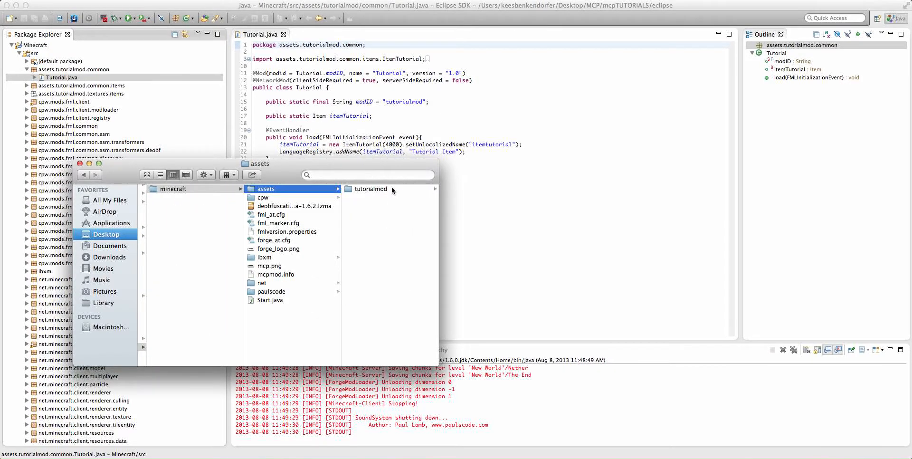
pyautogui.click(370, 188)
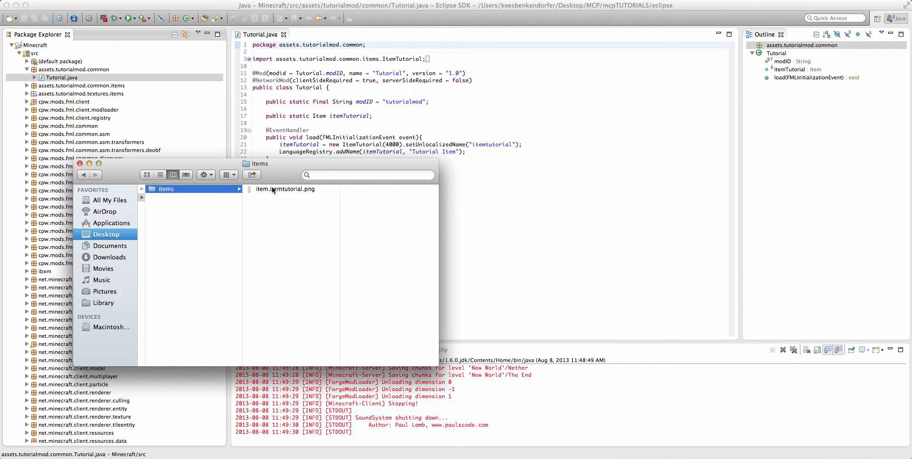
# Launch TextEdit from Spotlight by searching 'te'.
pyautogui.write('texte')
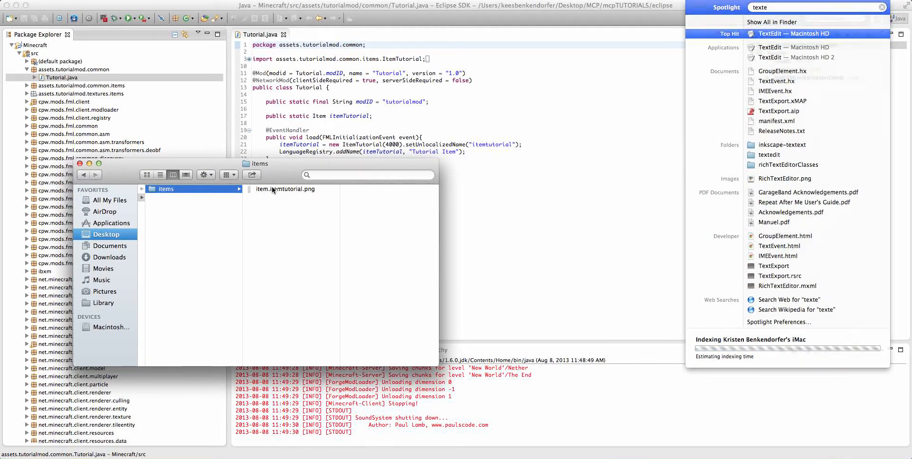
pyautogui.click(769, 33)
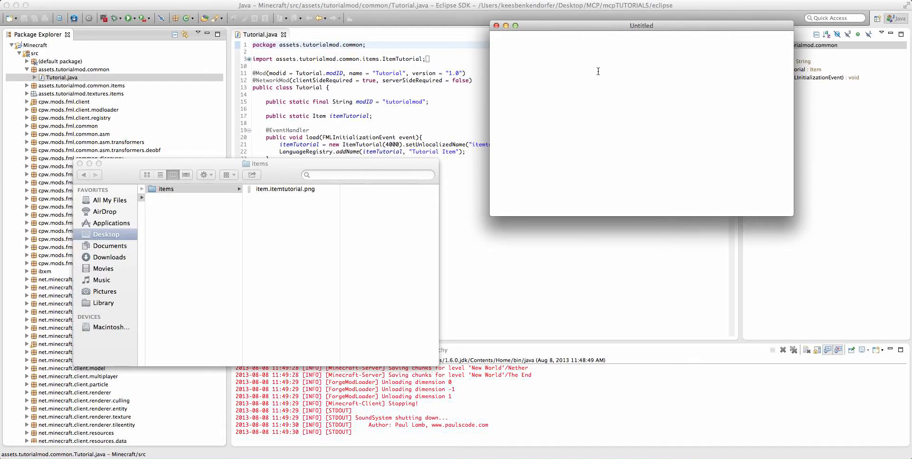
pyautogui.moveTo(523, 28)
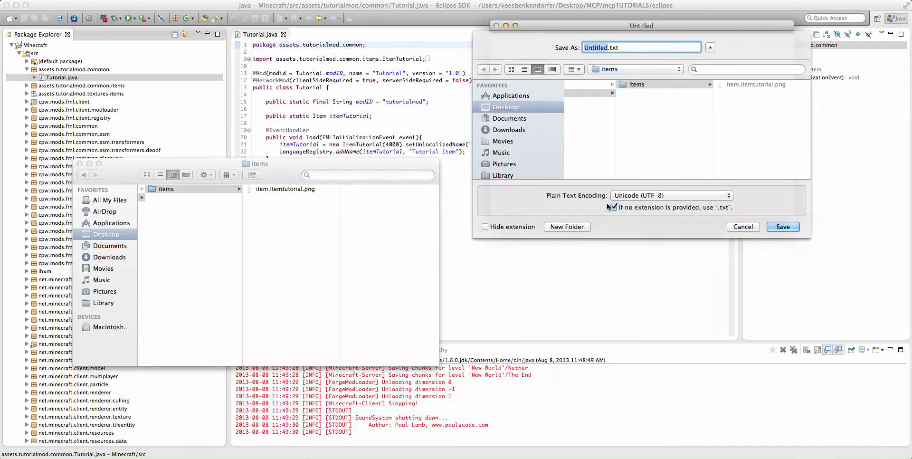
# Disable the automatic .txt extension and name the file item.itemtutorial.png.mcmeta.
pyautogui.click(613, 207)
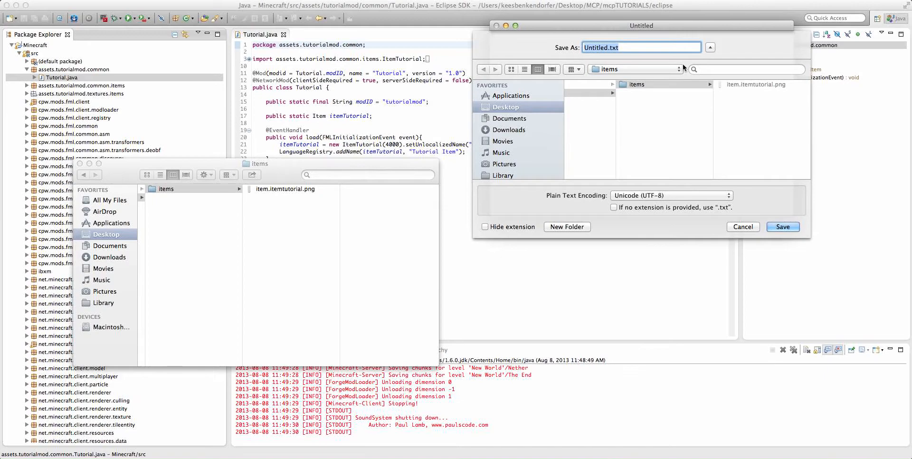
pyautogui.moveTo(745, 85)
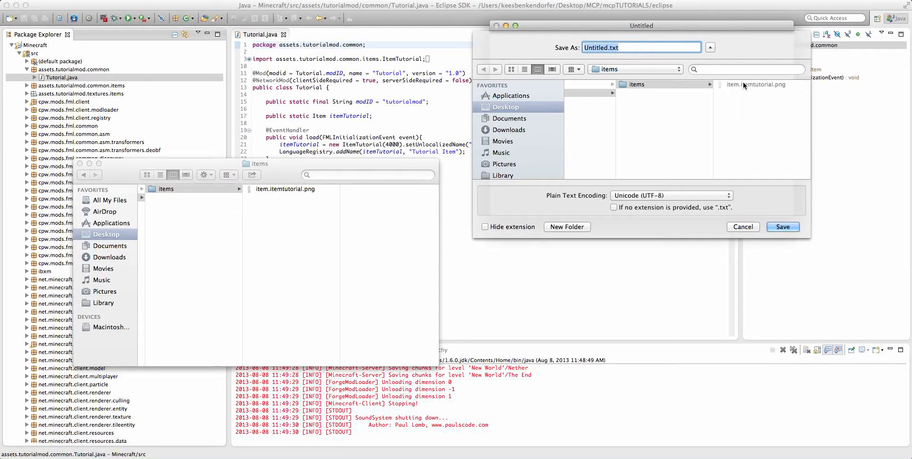
pyautogui.moveTo(715, 64)
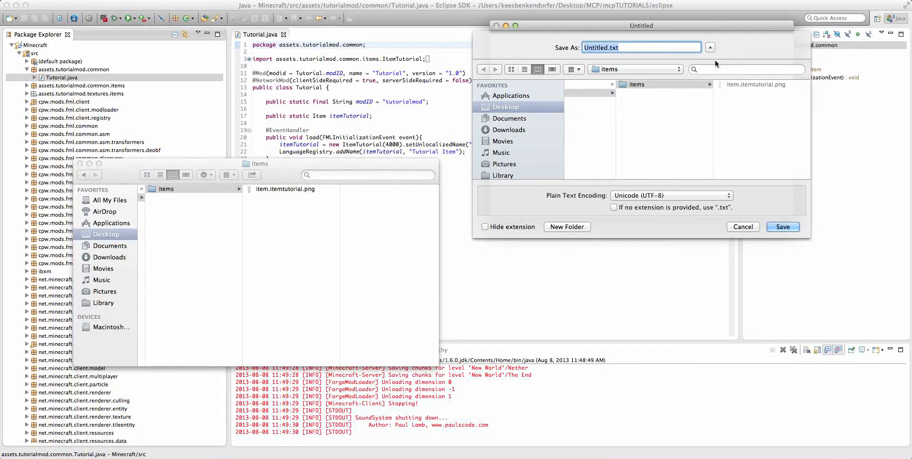
pyautogui.write('item.itemtutorial.png')
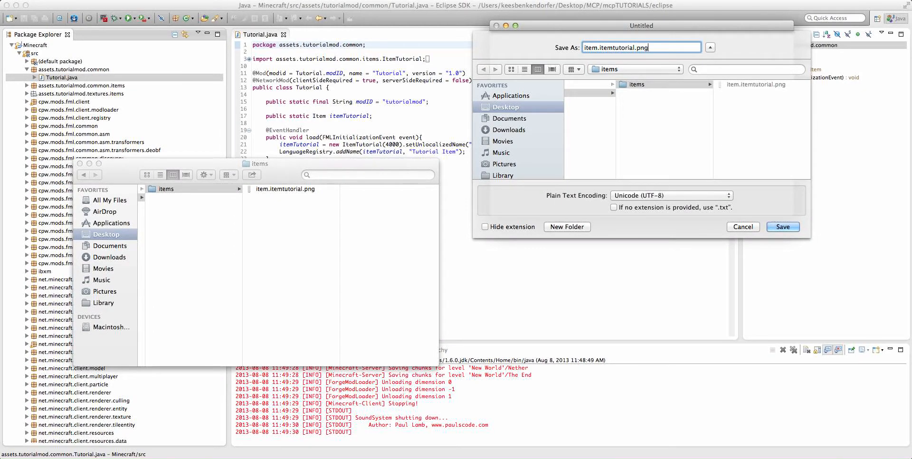
pyautogui.write('m')
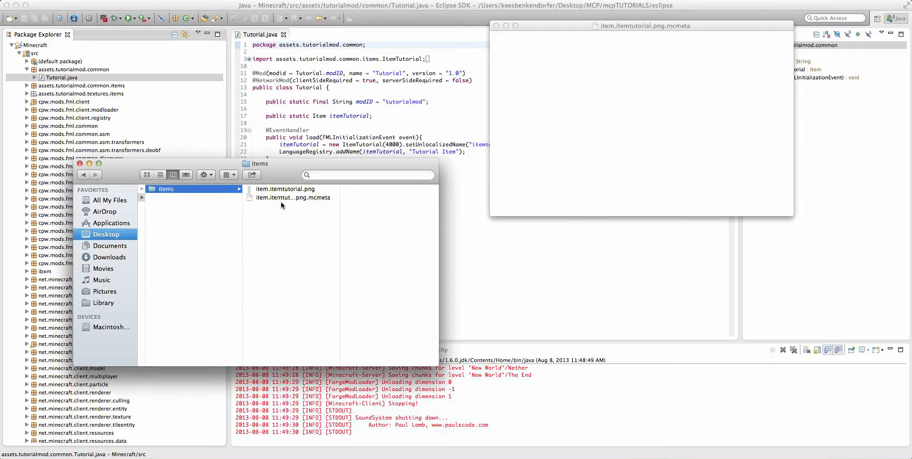
# Write outer braces containing an empty "animation": { } object in the mcmeta file.
pyautogui.click(293, 198)
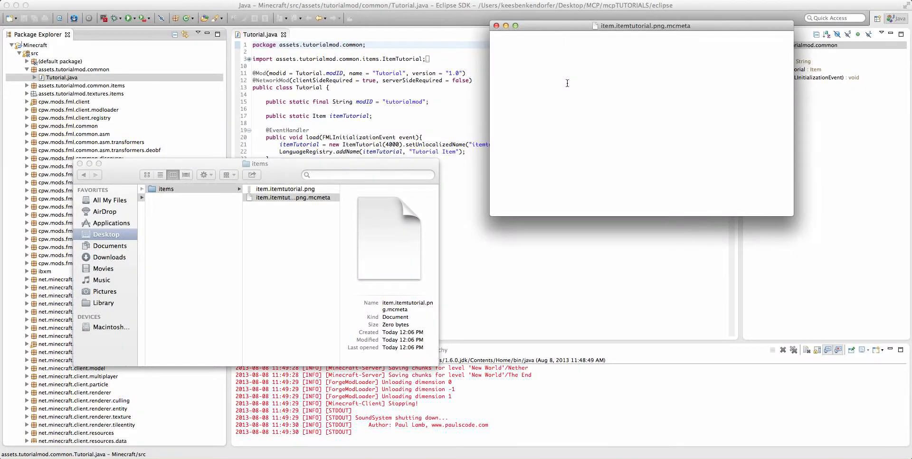
pyautogui.write('{}')
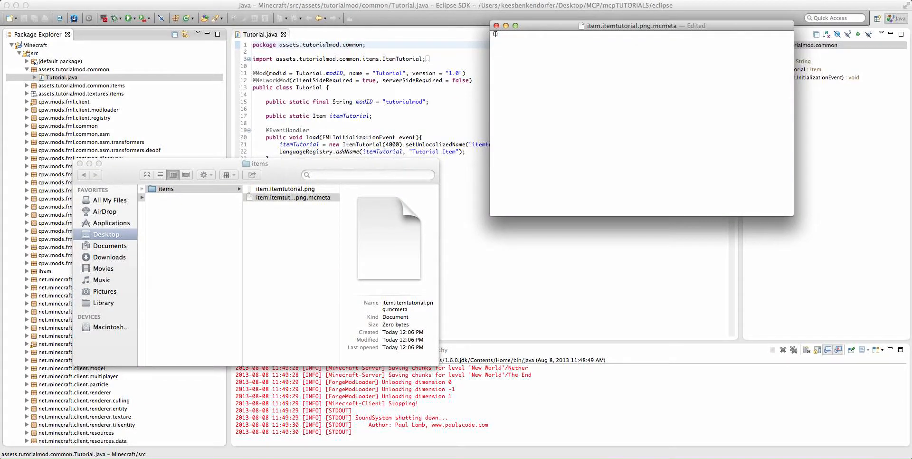
pyautogui.write('{}')
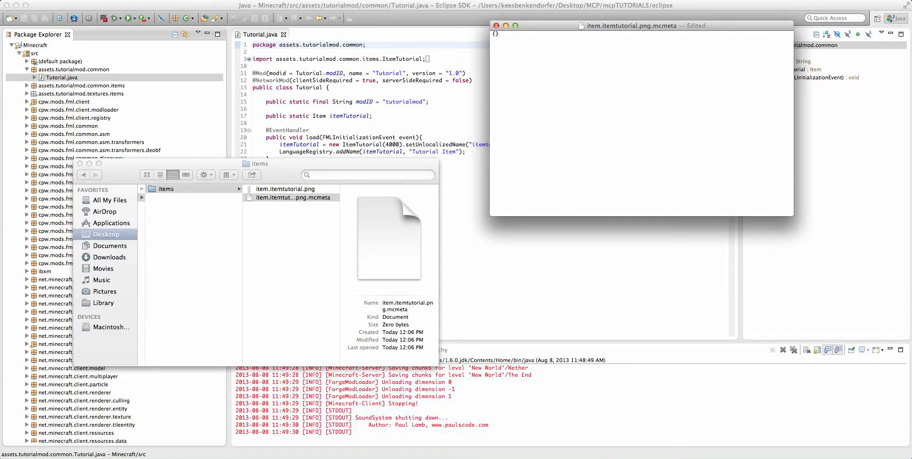
pyautogui.write('"animation": {')
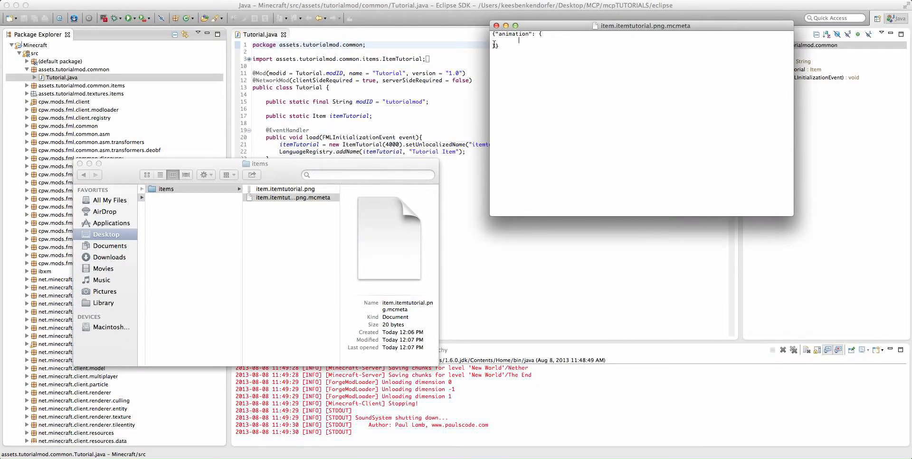
pyautogui.write('}')
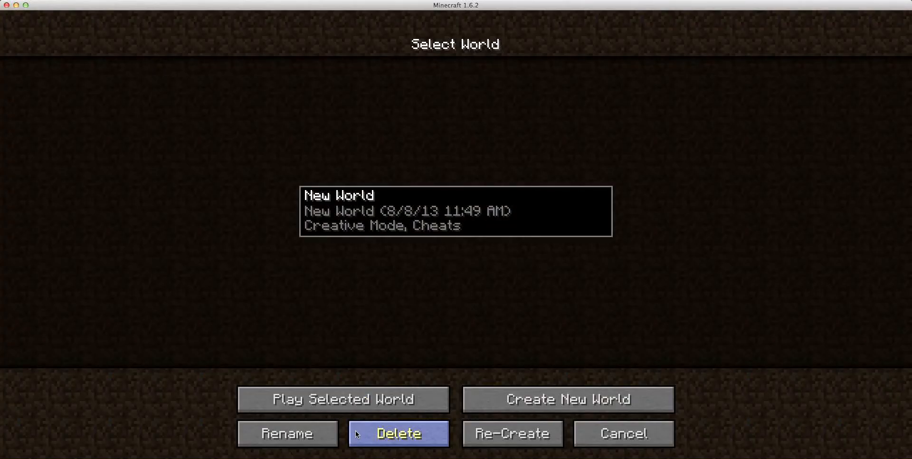
# Play New World and accept the Forge missing mod ID warning.
pyautogui.click(343, 399)
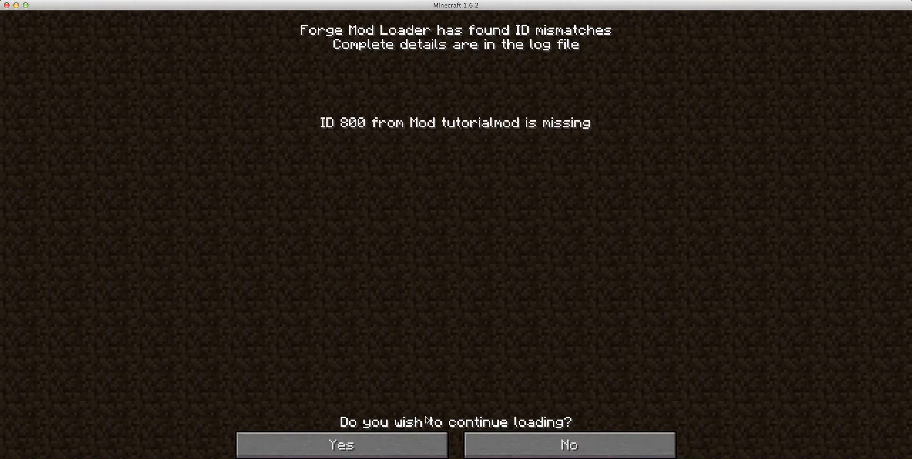
pyautogui.click(341, 445)
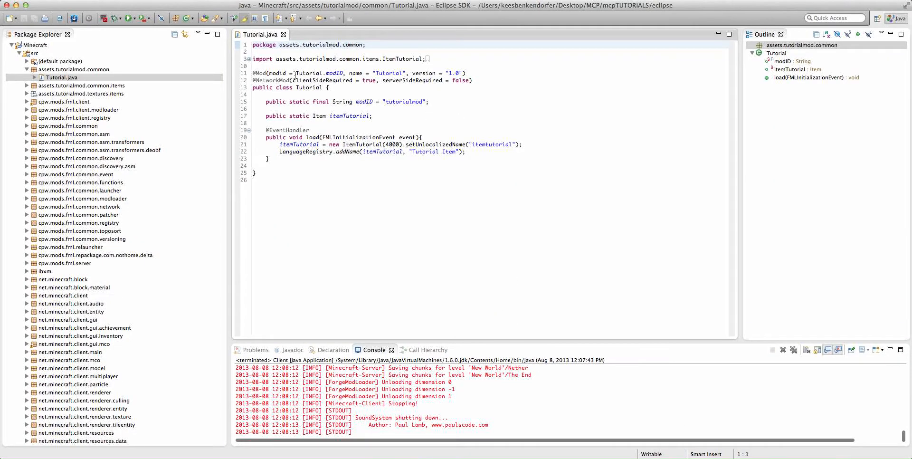
# Expand the items package and bring ItemTutorial.java up in the editor.
pyautogui.click(27, 86)
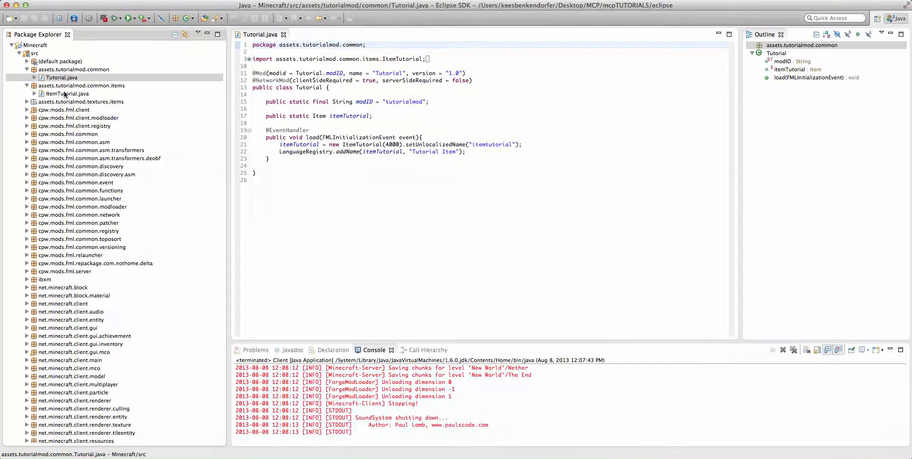
pyautogui.doubleClick(67, 94)
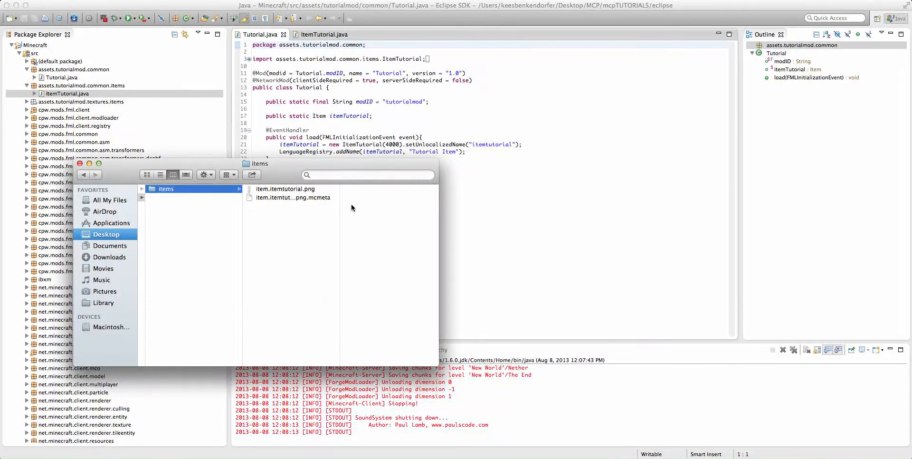
# Reopen the mcmeta file and add "frametime": 5 inside the animation object.
pyautogui.doubleClick(294, 198)
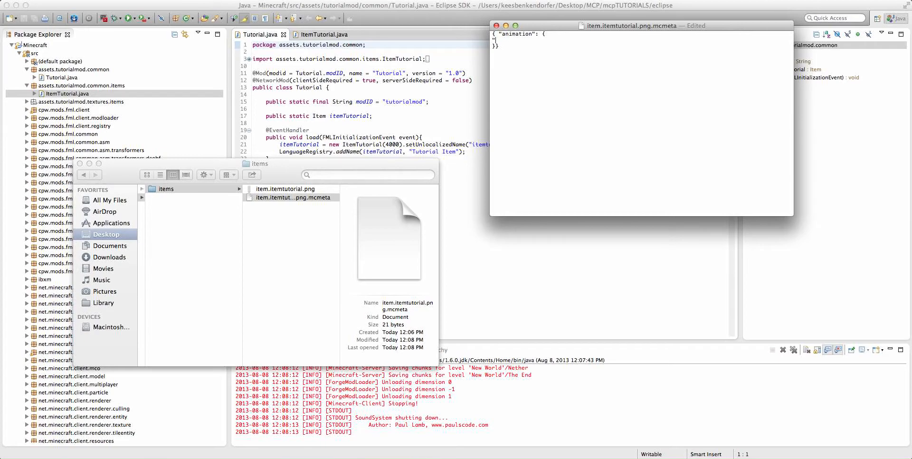
pyautogui.write('fran')
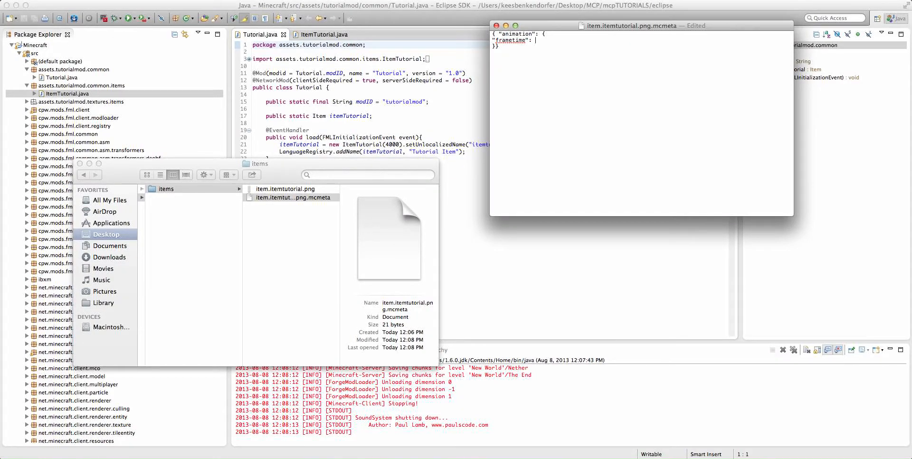
pyautogui.write('5')
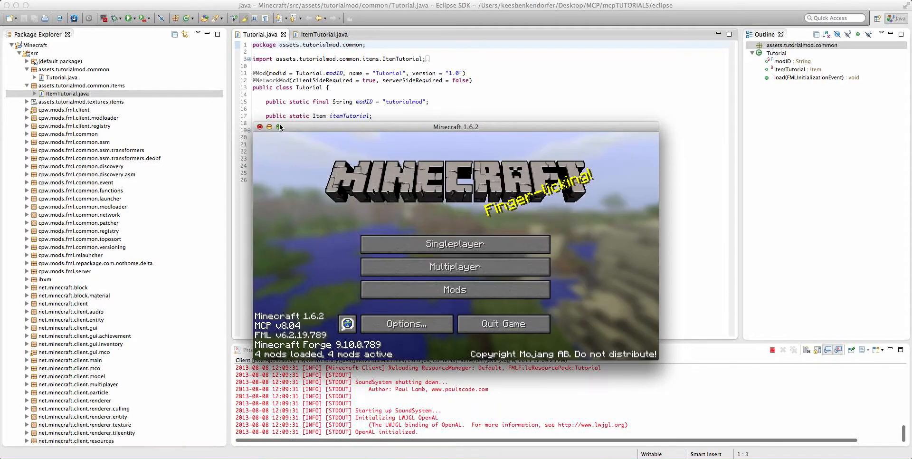
# Enter Singleplayer and load the New World save to view the item in hand.
pyautogui.click(455, 244)
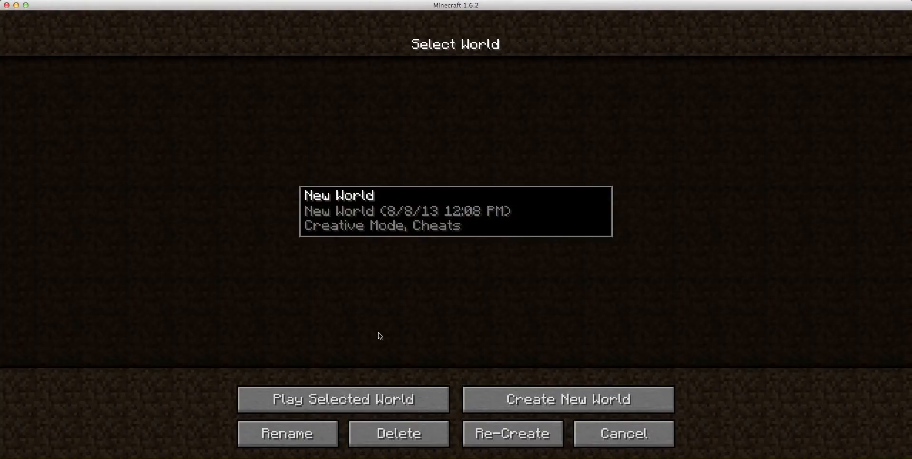
pyautogui.click(623, 432)
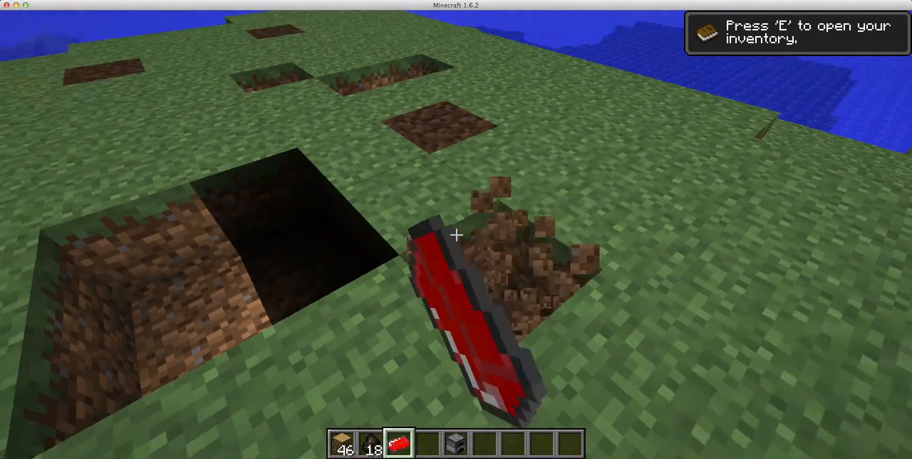
pyautogui.moveTo(456, 236)
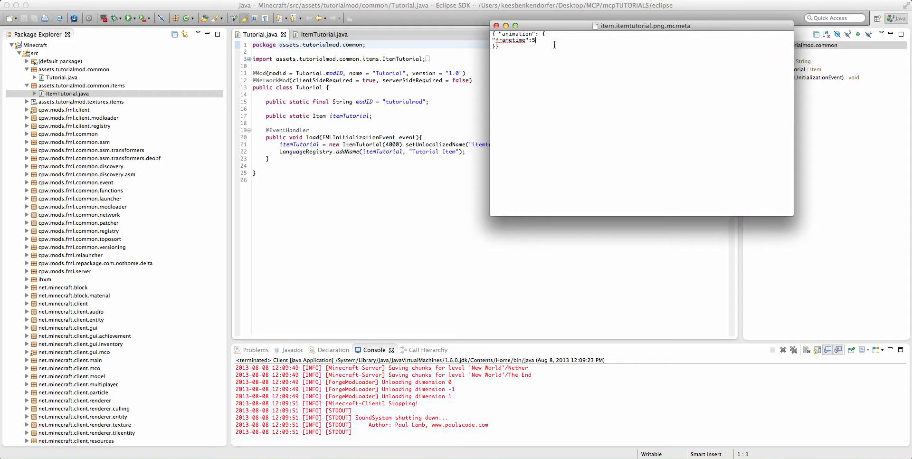
# End the frametime 5 entry with a comma so another setting can follow.
pyautogui.write(',')
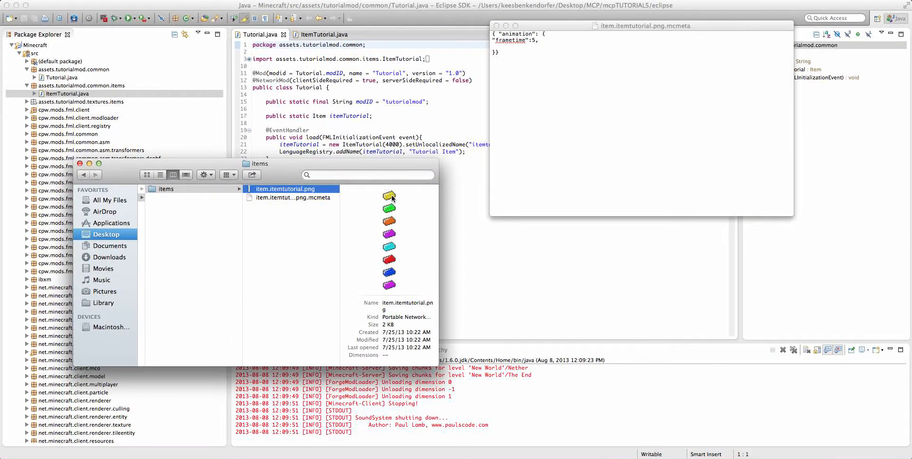
pyautogui.moveTo(381, 201)
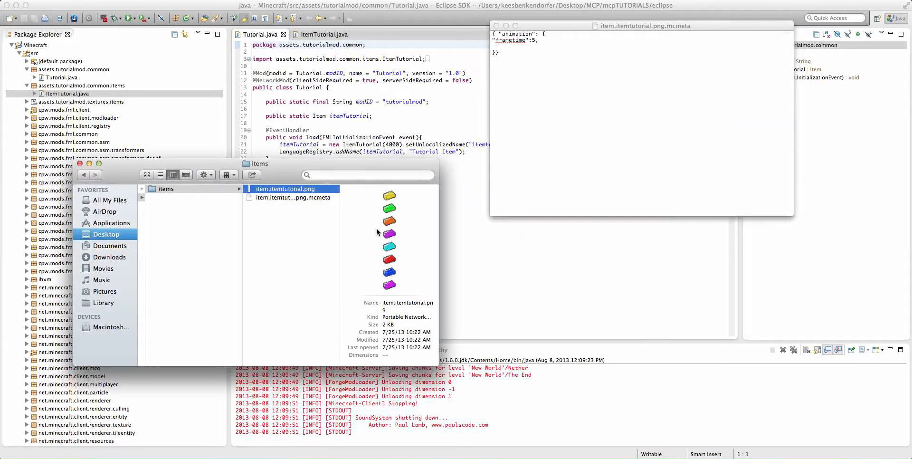
pyautogui.moveTo(381, 289)
pyautogui.write('"frames')
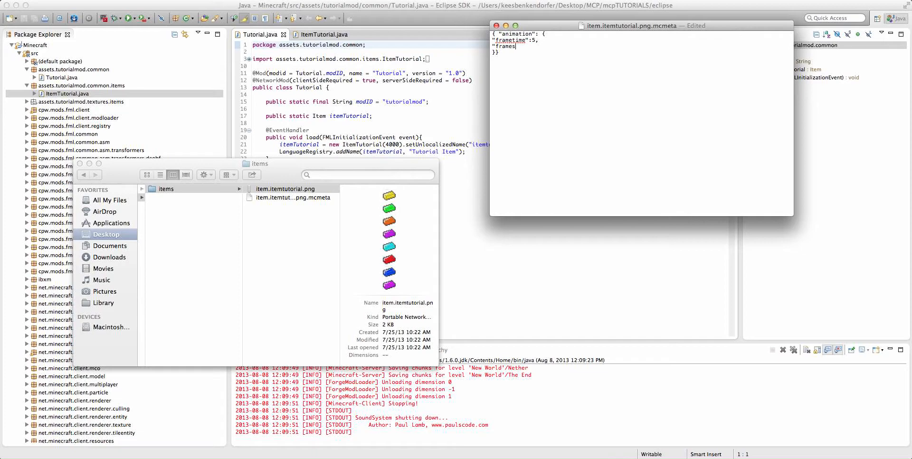
# Add a "frames": [] entry after frametime and preview the PNG frame strip in Finder.
pyautogui.write(':')
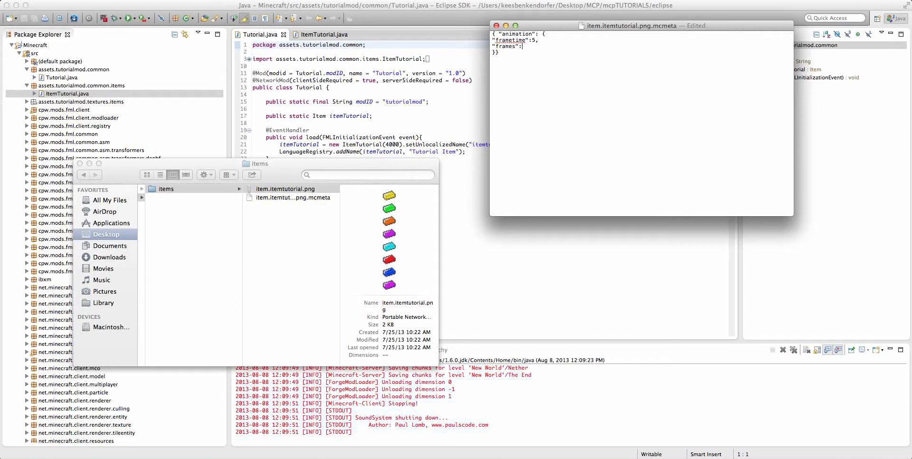
pyautogui.press('Backspace')
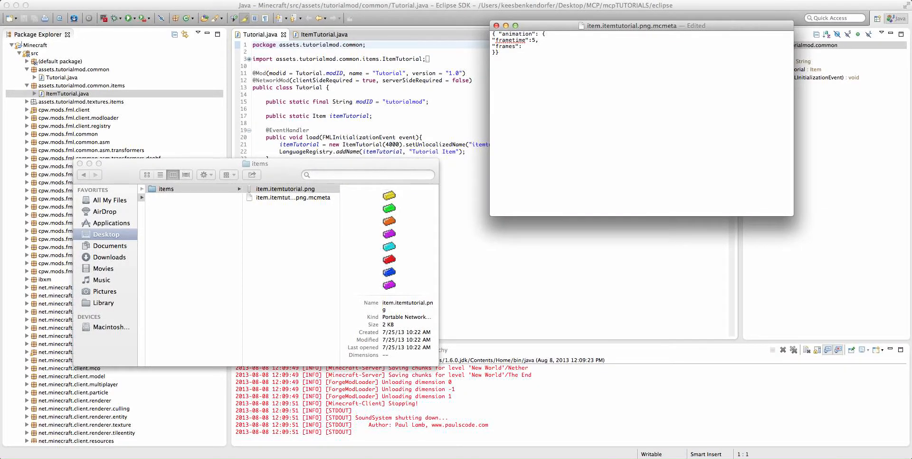
pyautogui.write('[]')
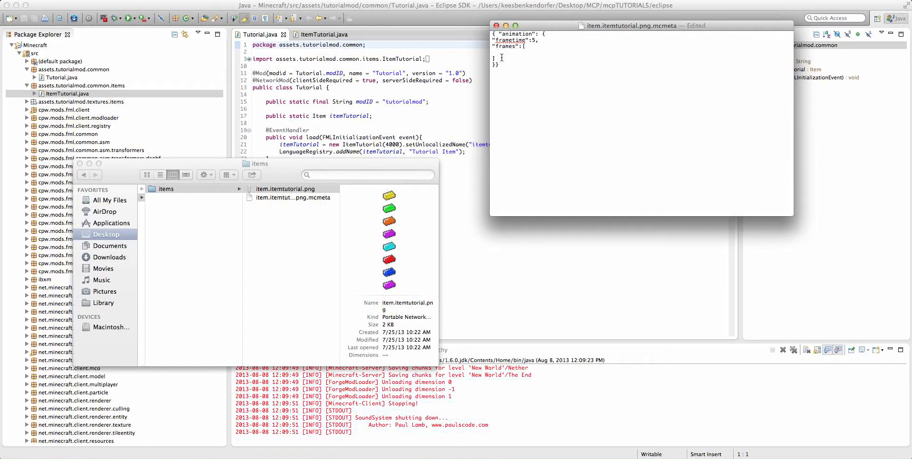
pyautogui.click(286, 188)
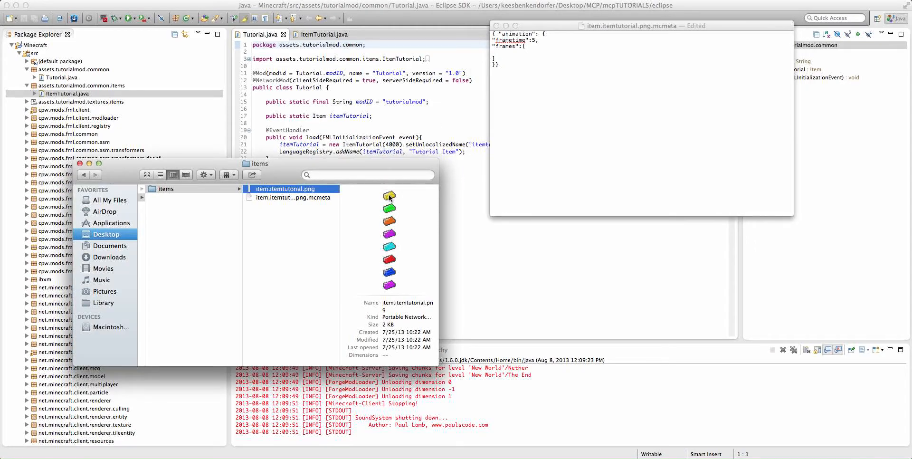
pyautogui.moveTo(390, 222)
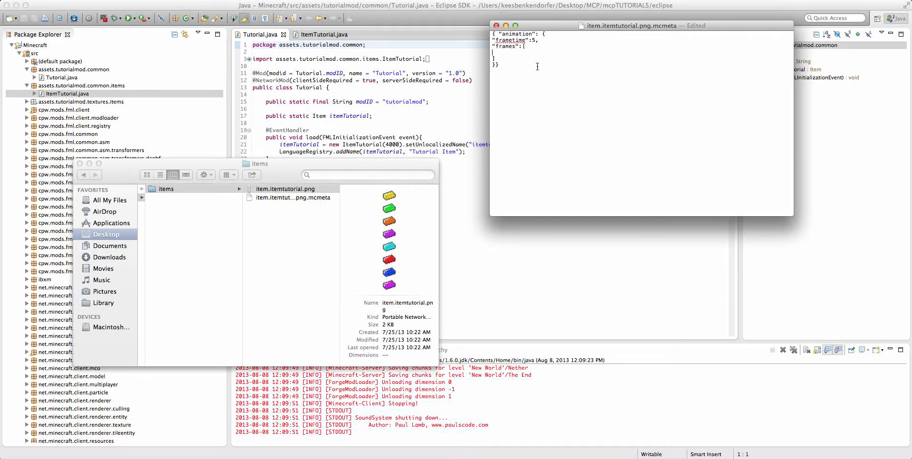
# Enter frame indices 0, 1, ... one per line inside the frames list.
pyautogui.write('0,')
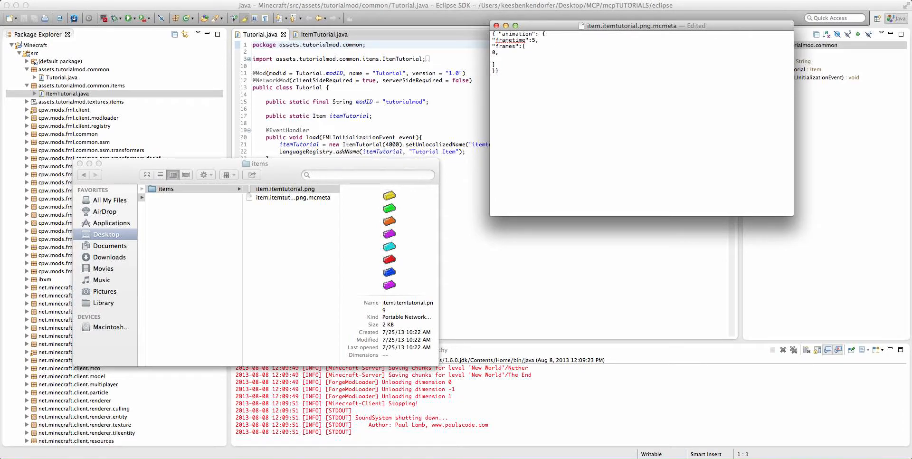
pyautogui.write('1,')
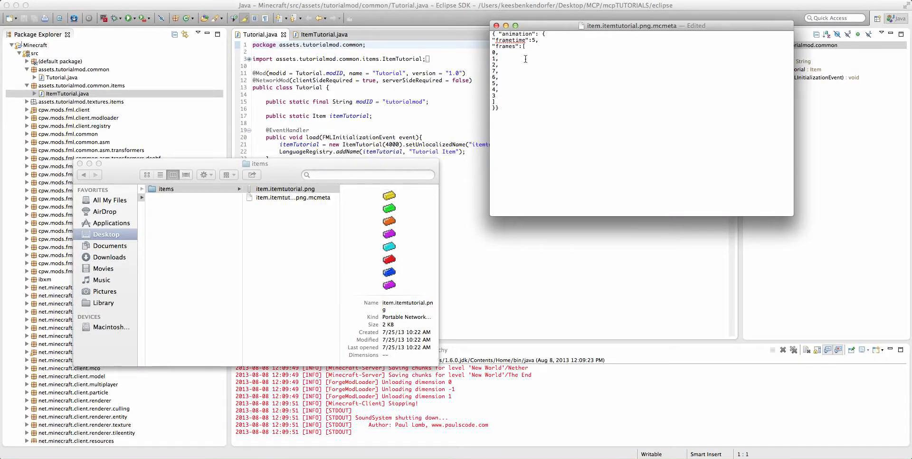
pyautogui.click(286, 189)
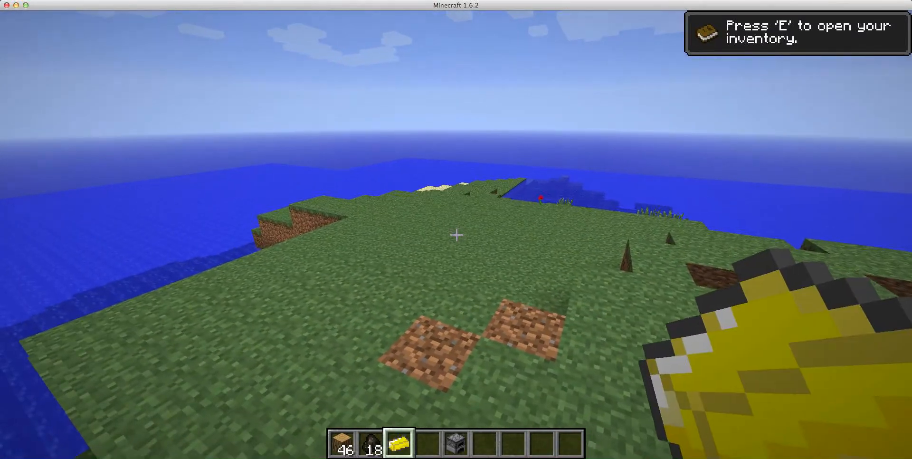
# Hover the Tutorial Item in the inventory to see its cycling colours, then close it.
pyautogui.press('e')
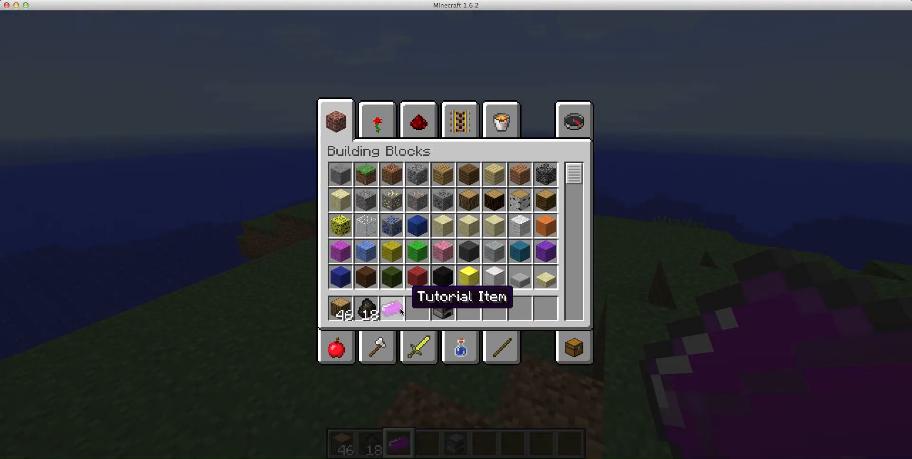
pyautogui.press('Escape')
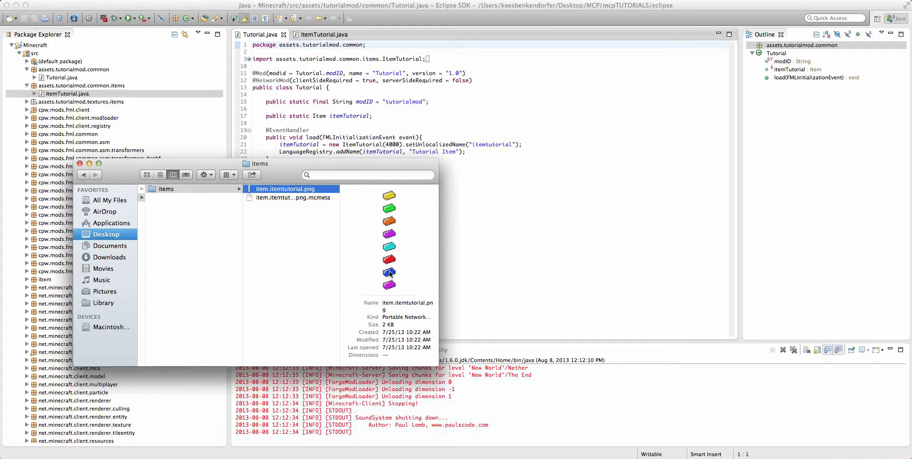
pyautogui.moveTo(392, 193)
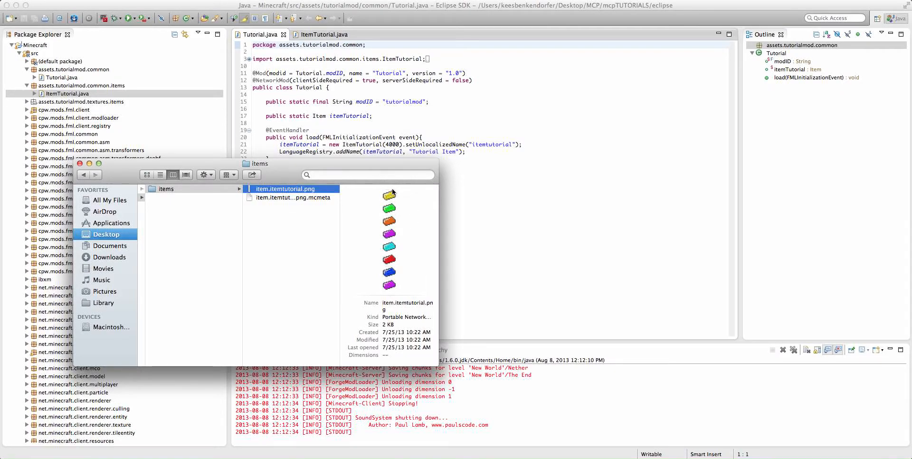